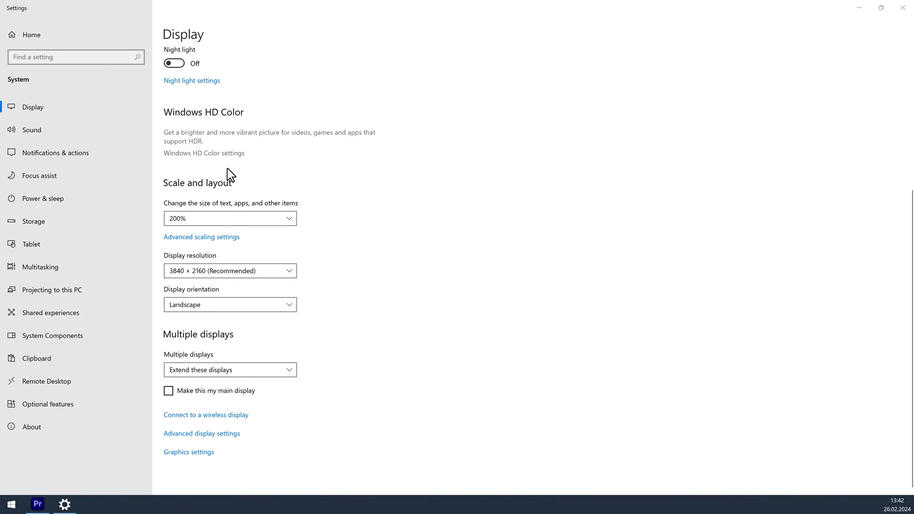
Run Neat Video's Check Speed benchmark from the Performance preferences using GPU-only processing.
{"action": "left_click", "coordinate": [188, 451]}
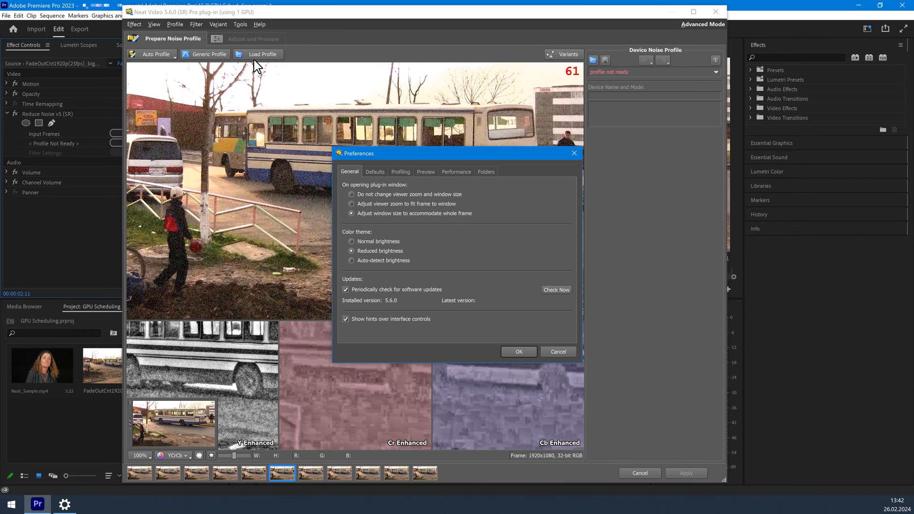
{"action": "left_click", "coordinate": [456, 171]}
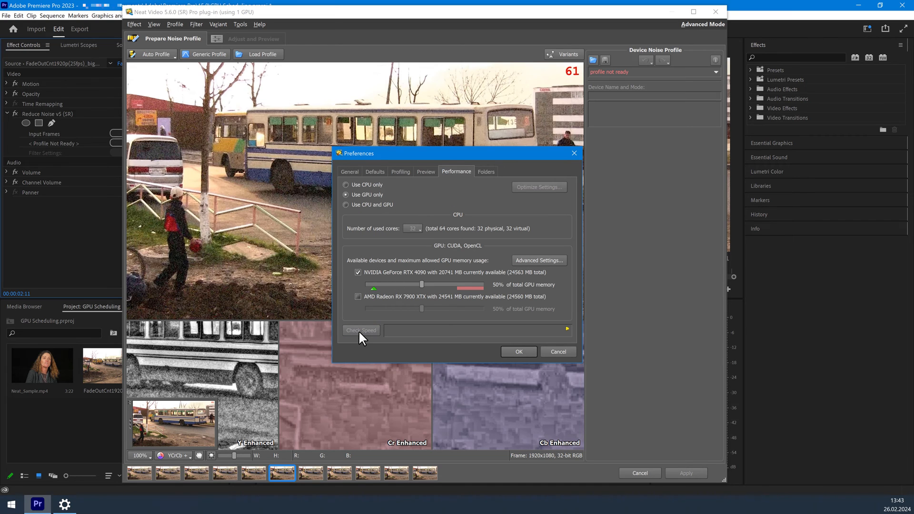
{"action": "left_click", "coordinate": [361, 331]}
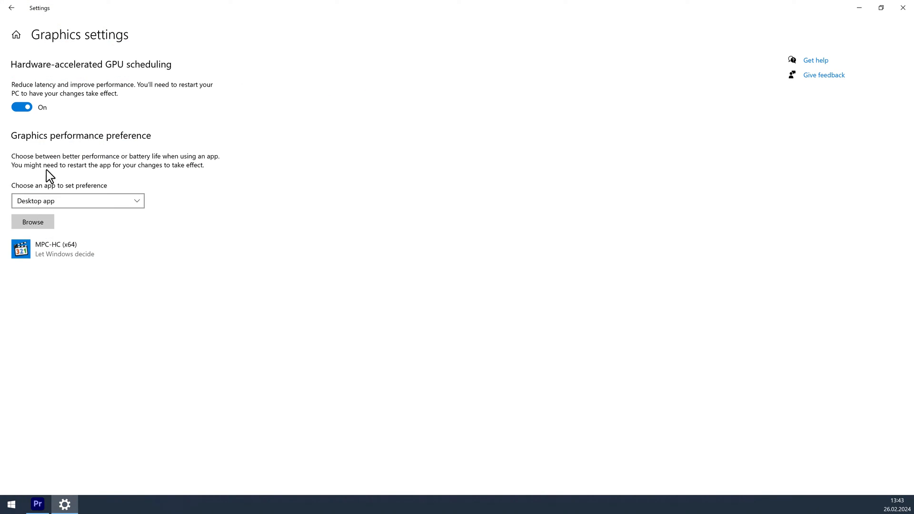
Turn hardware-accelerated GPU scheduling Off, then reopen the Graphics settings page.
{"action": "left_click", "coordinate": [23, 107]}
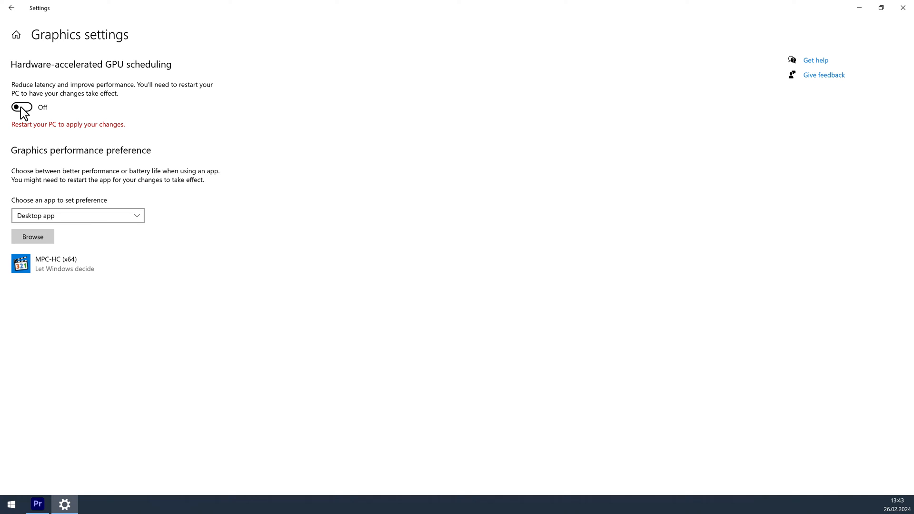
{"action": "left_click", "coordinate": [20, 9]}
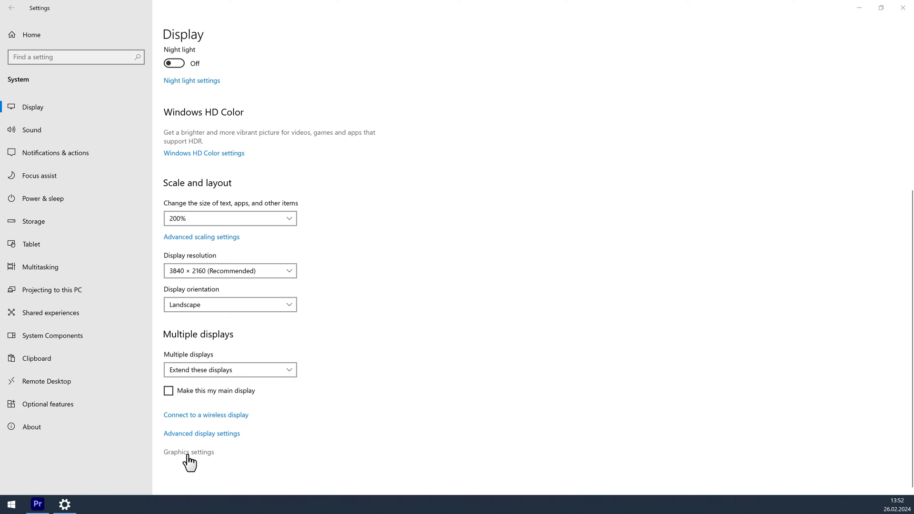
{"action": "left_click", "coordinate": [188, 452]}
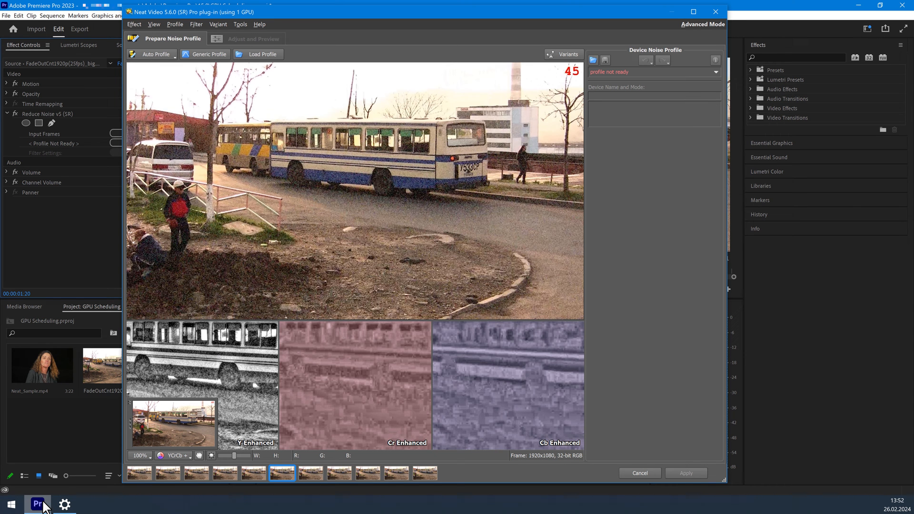
Rerun Check Speed from Tools > Preferences > Performance, getting 121 frames/sec at 1920x1080.
{"action": "left_click", "coordinate": [239, 25]}
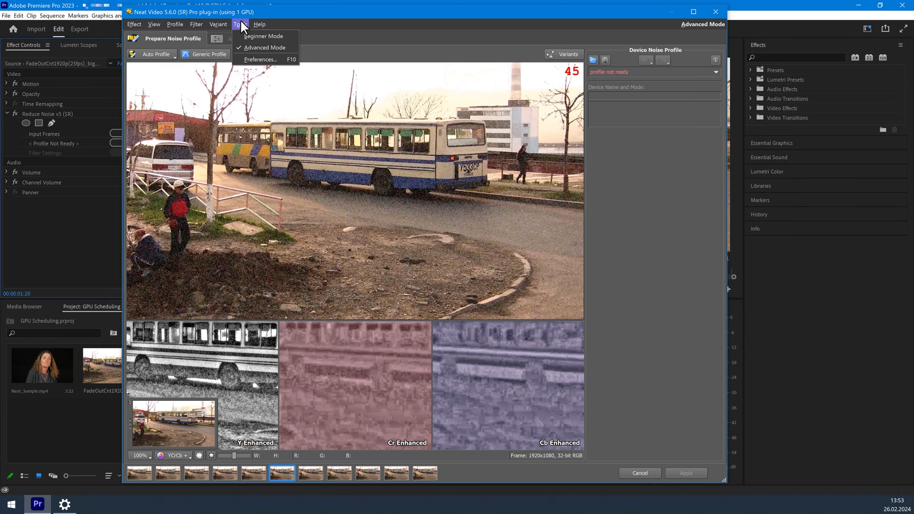
{"action": "left_click", "coordinate": [261, 59]}
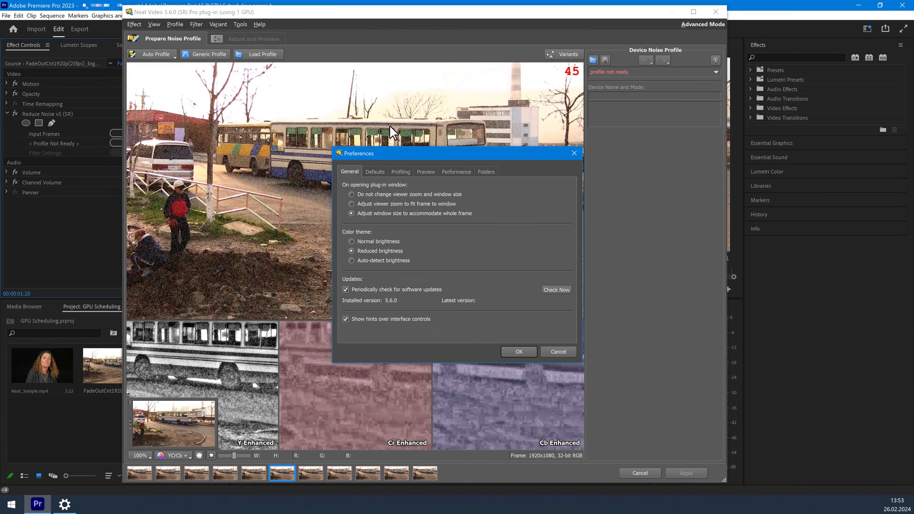
{"action": "left_click", "coordinate": [455, 171]}
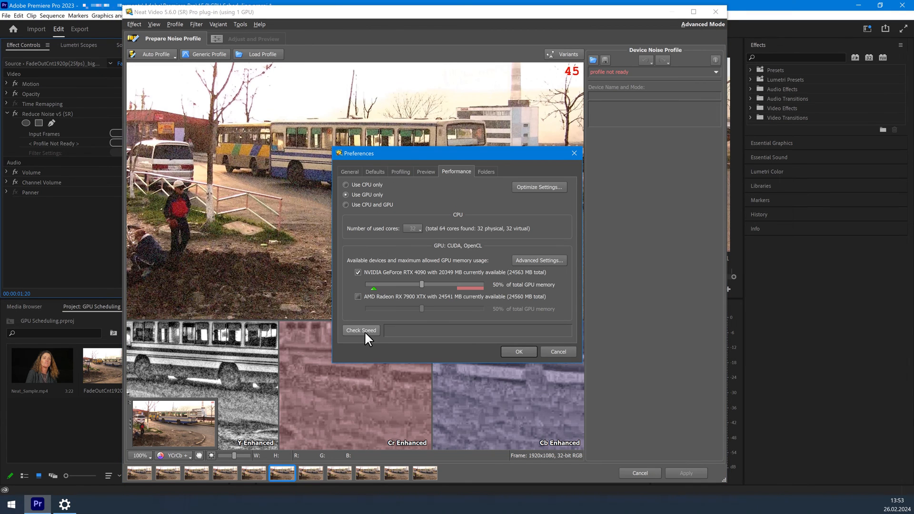
{"action": "left_click", "coordinate": [361, 330]}
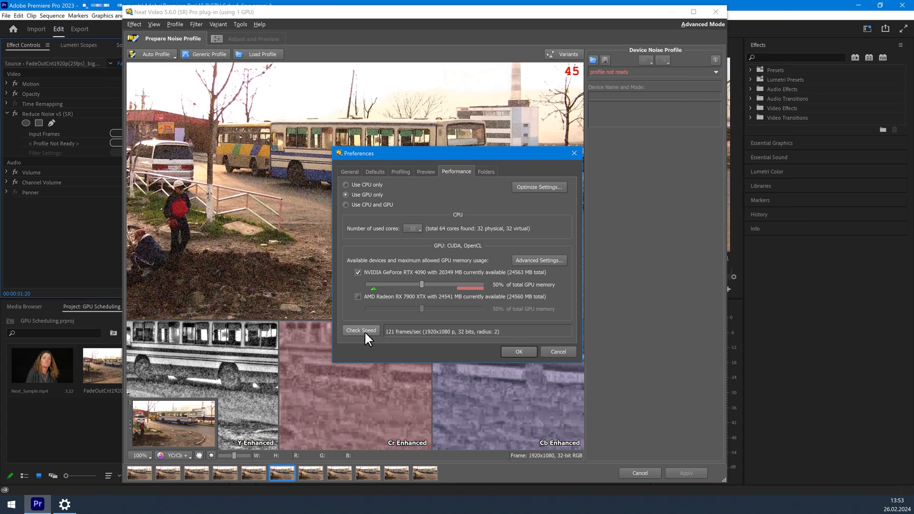